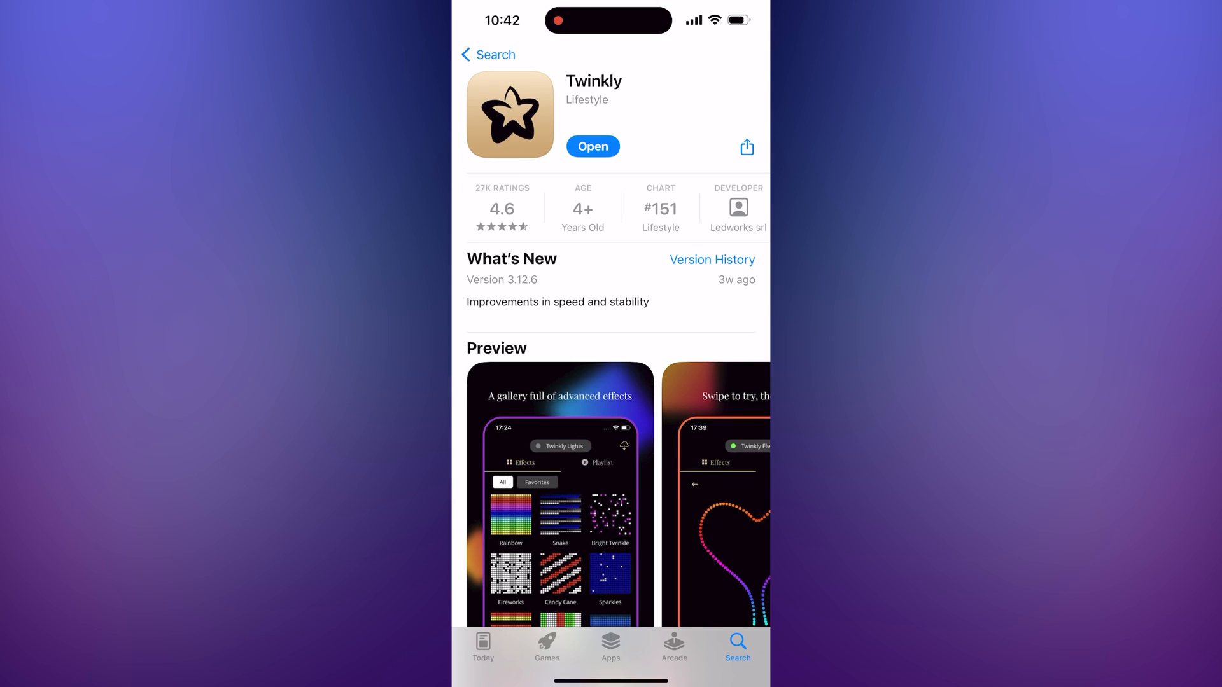
- Launch Twinkly from the App Store, pick Twinkly Squares, and confirm the detected device
click(591, 146)
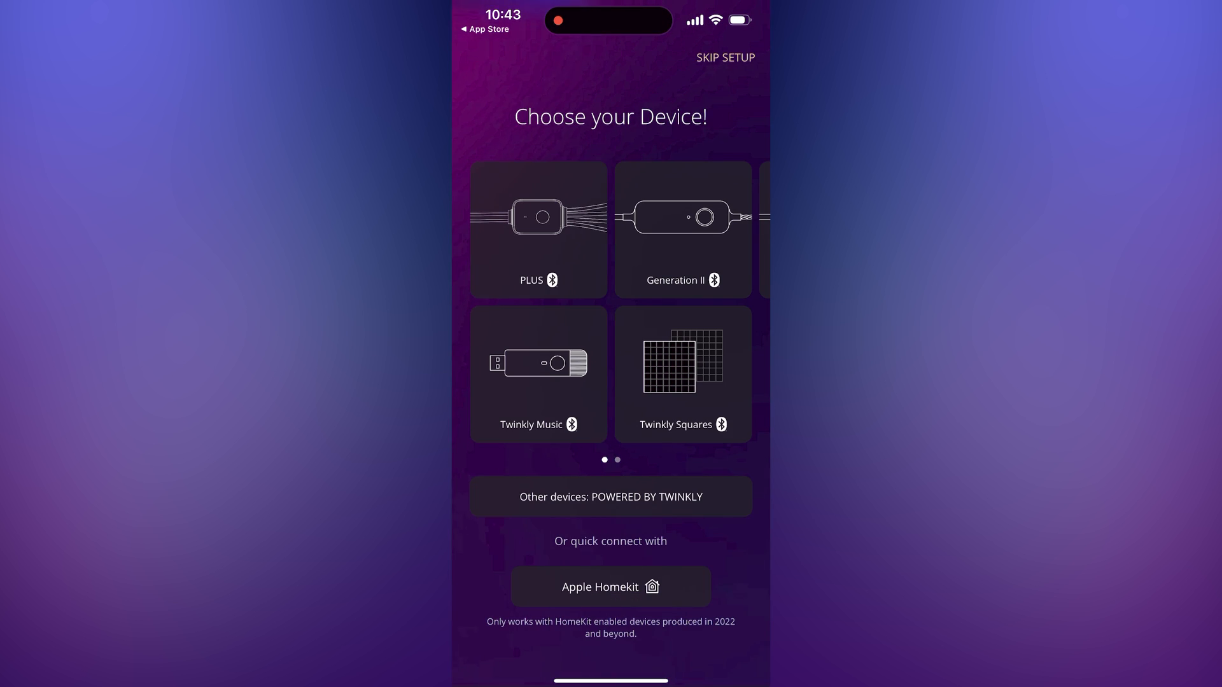
click(681, 374)
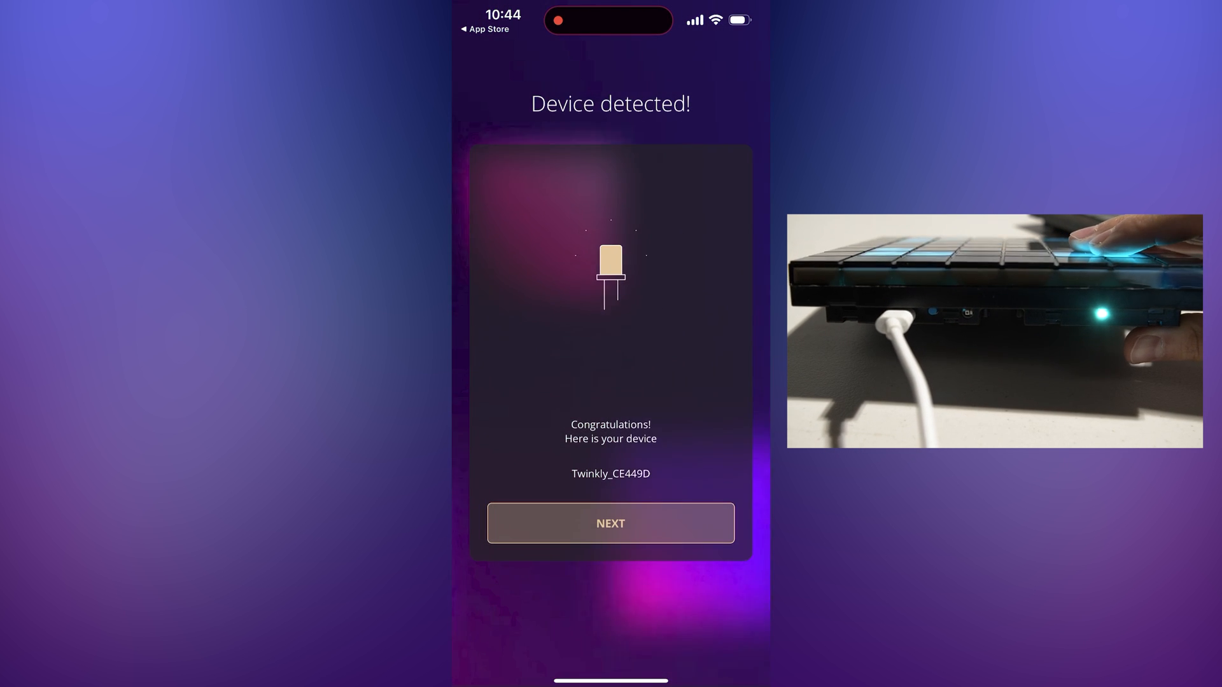
click(610, 523)
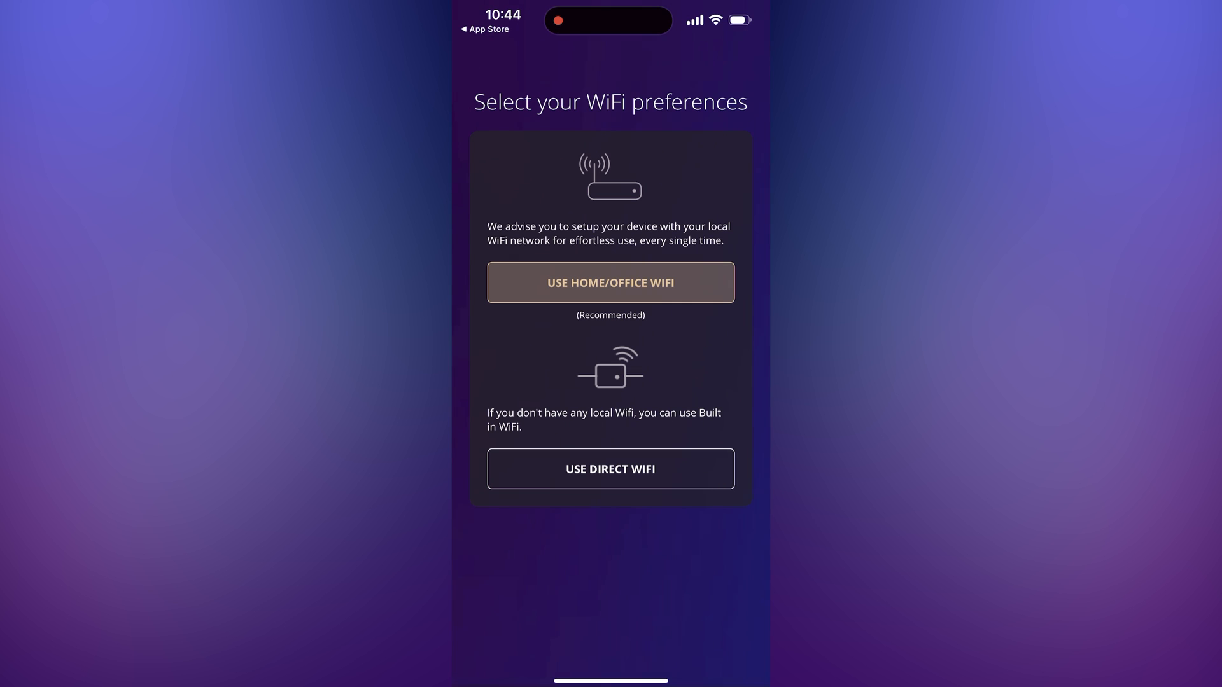
- Put the Squares on home Wi-Fi, name them SignalRGB, and begin light mapping
click(611, 282)
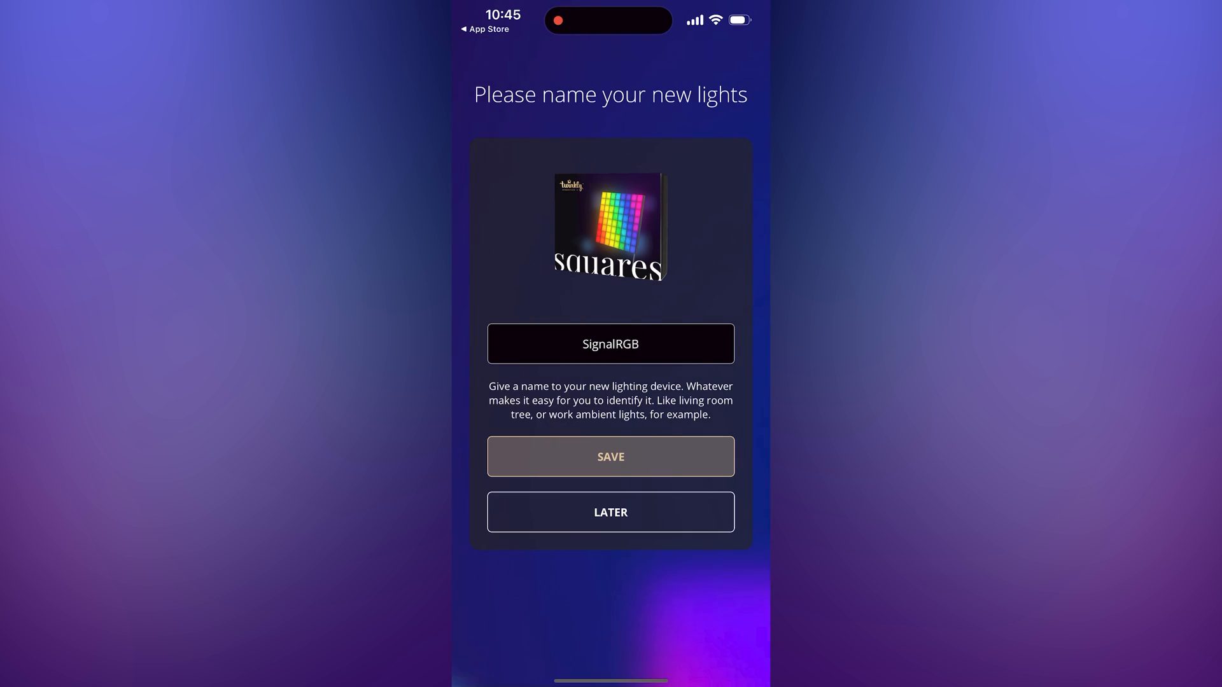
click(610, 455)
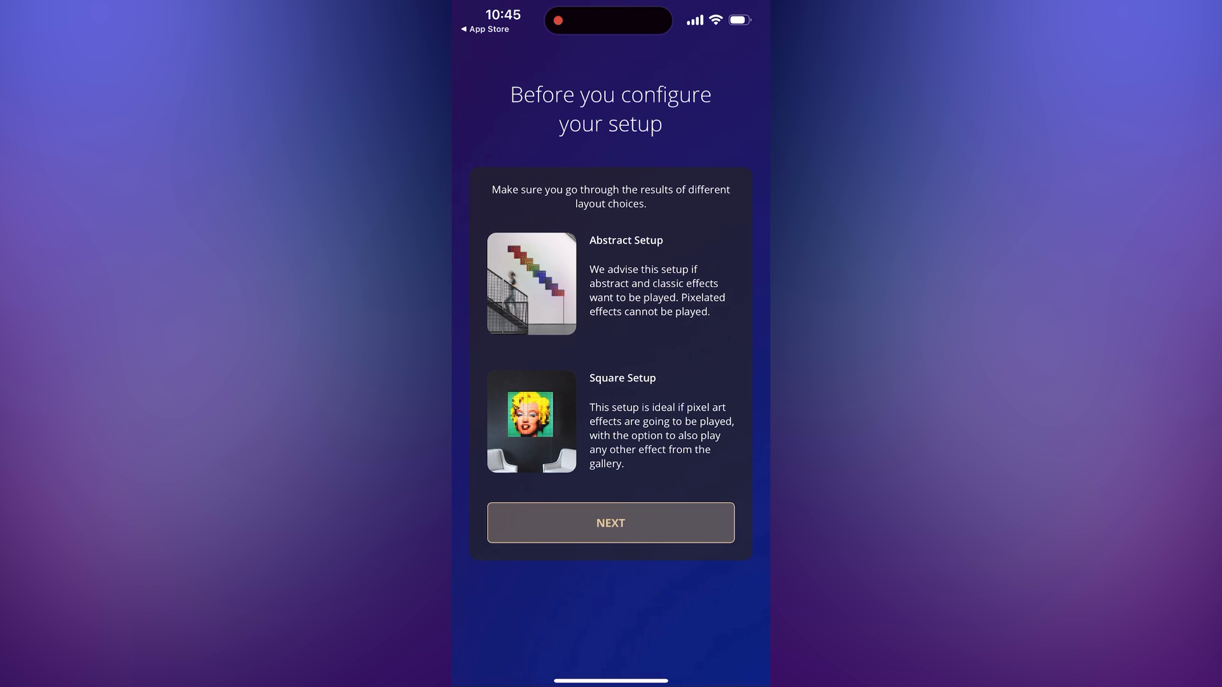
click(610, 522)
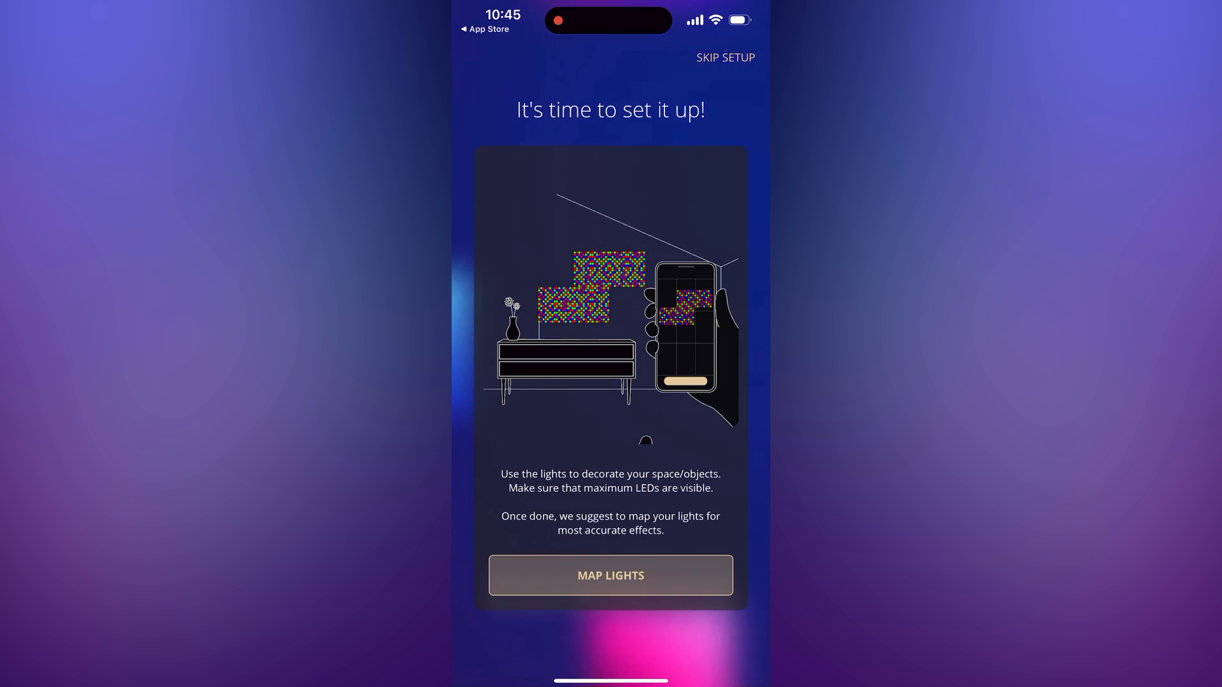
click(610, 575)
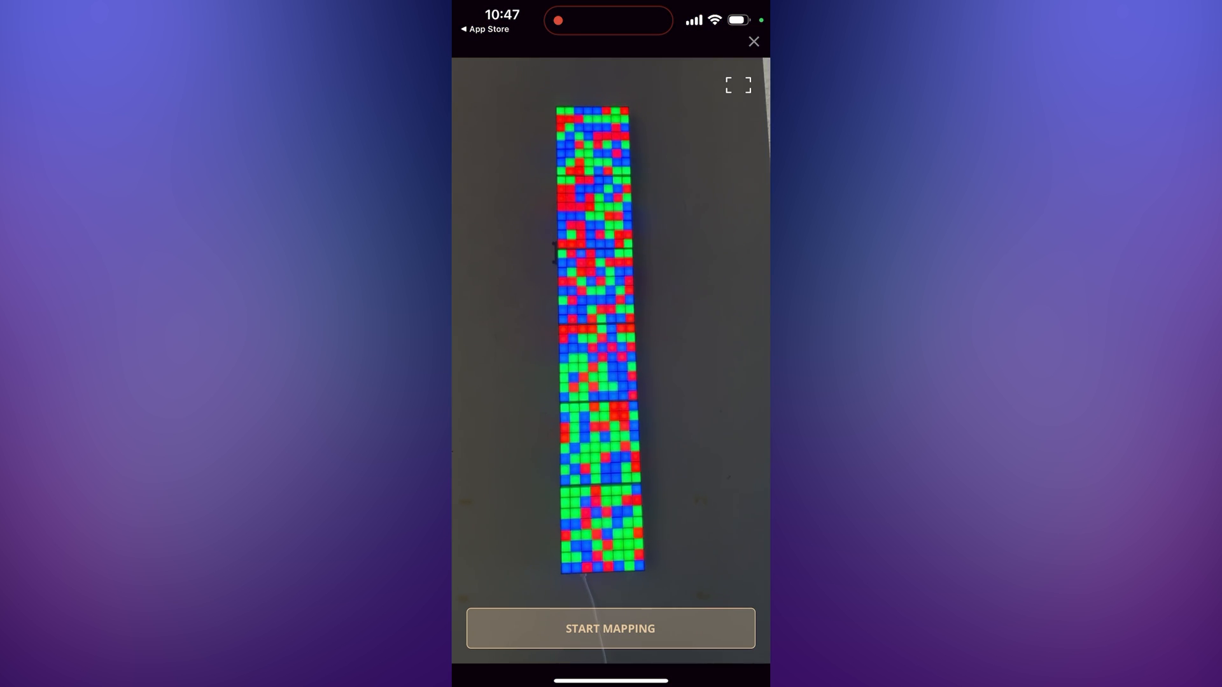
- Scan the lit Squares panels and save the mapped layout
click(610, 628)
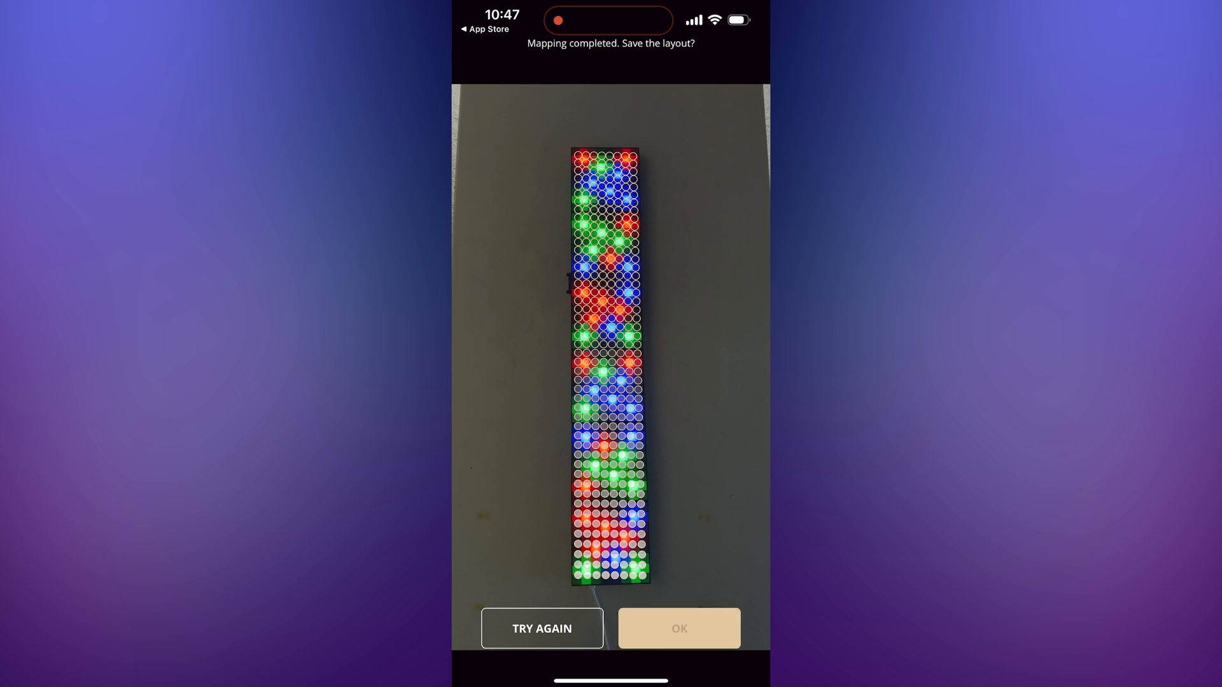
click(677, 628)
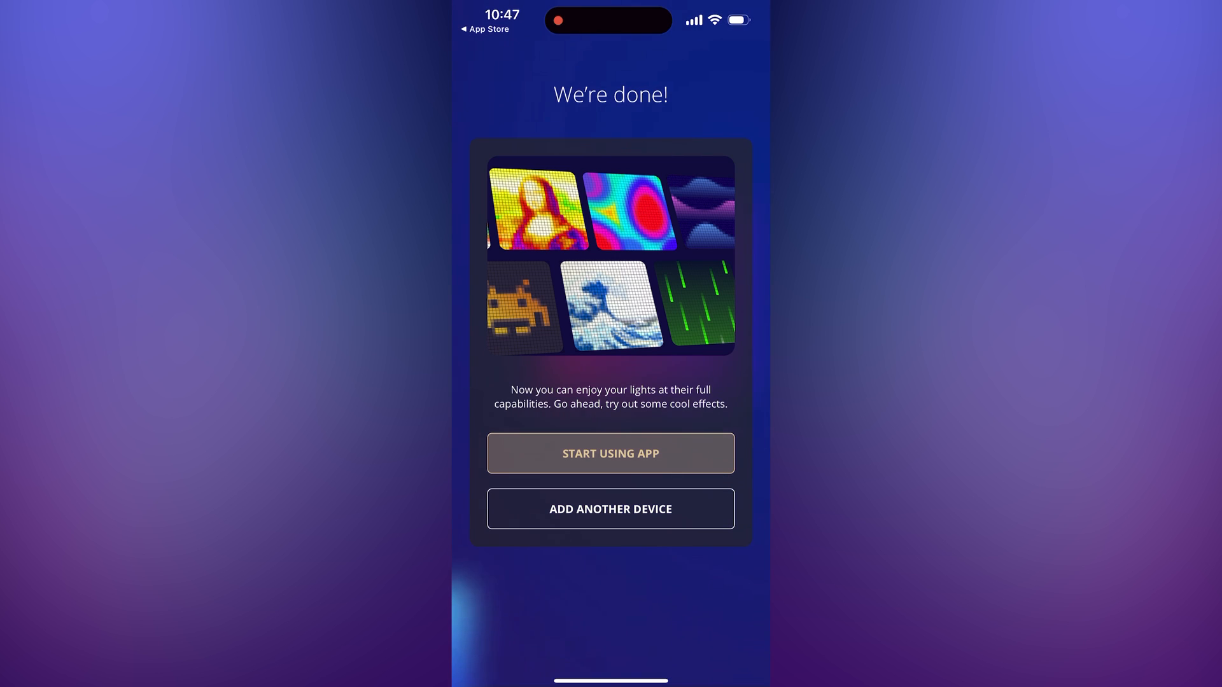
- Reach SignalRGB's Twinkly network discovery page listing the SignalRGB Squares
click(610, 453)
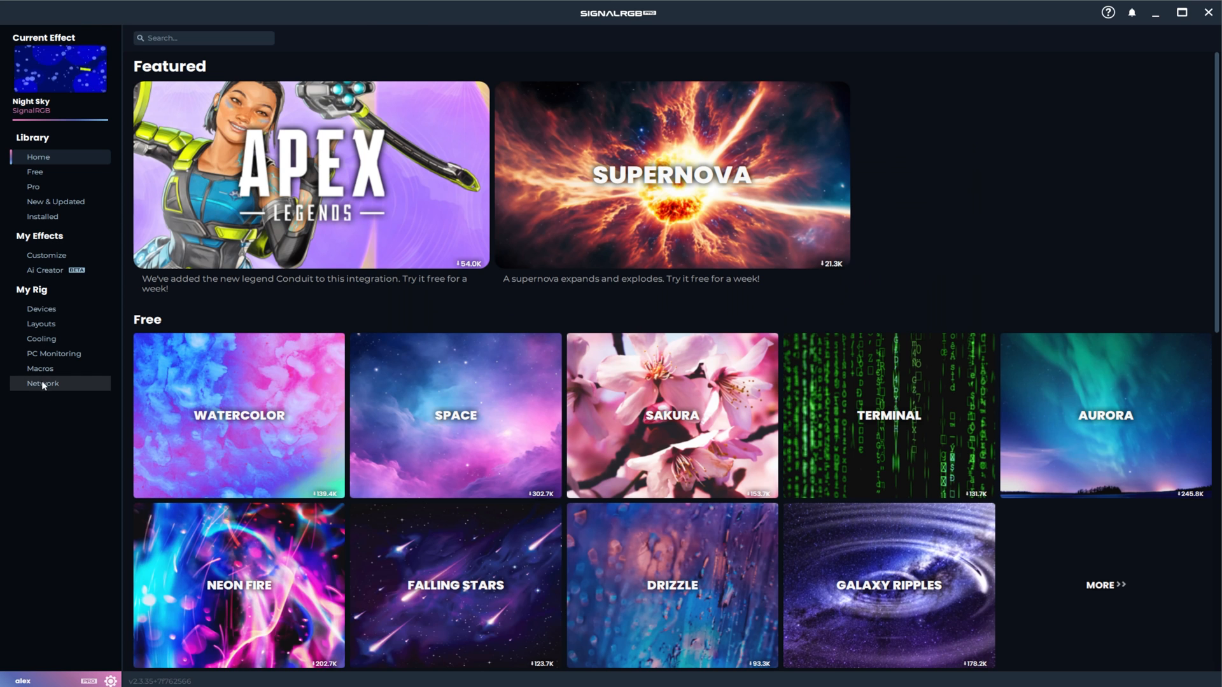
click(42, 382)
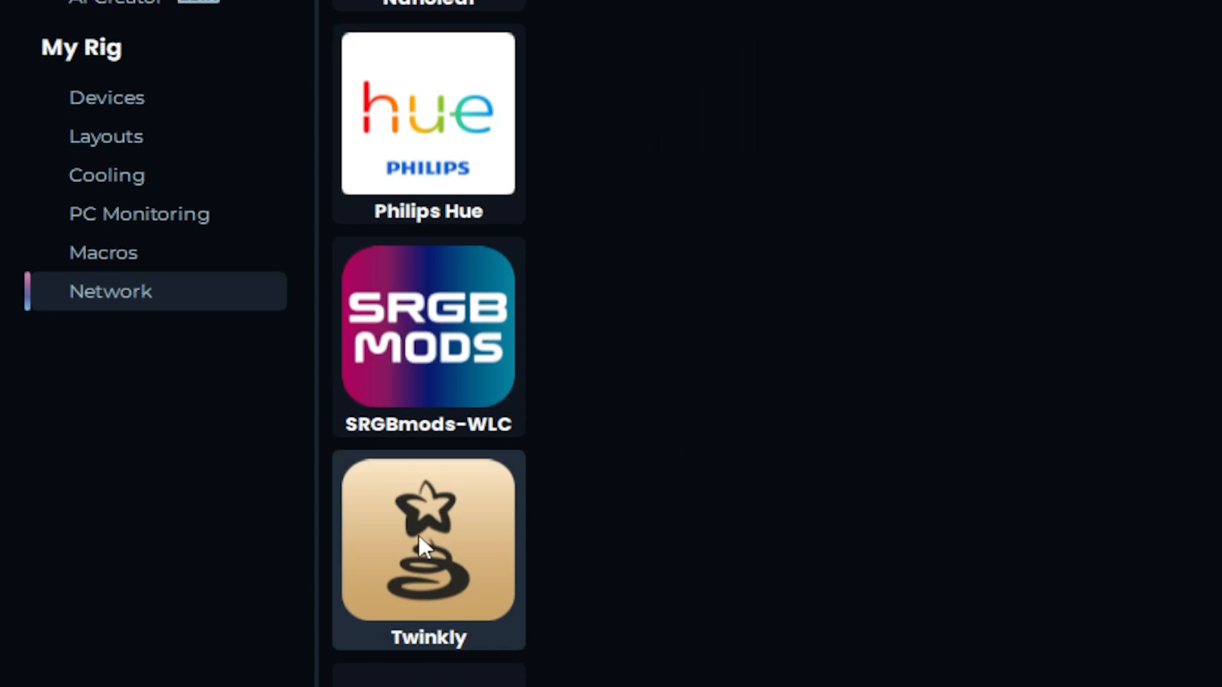
click(428, 540)
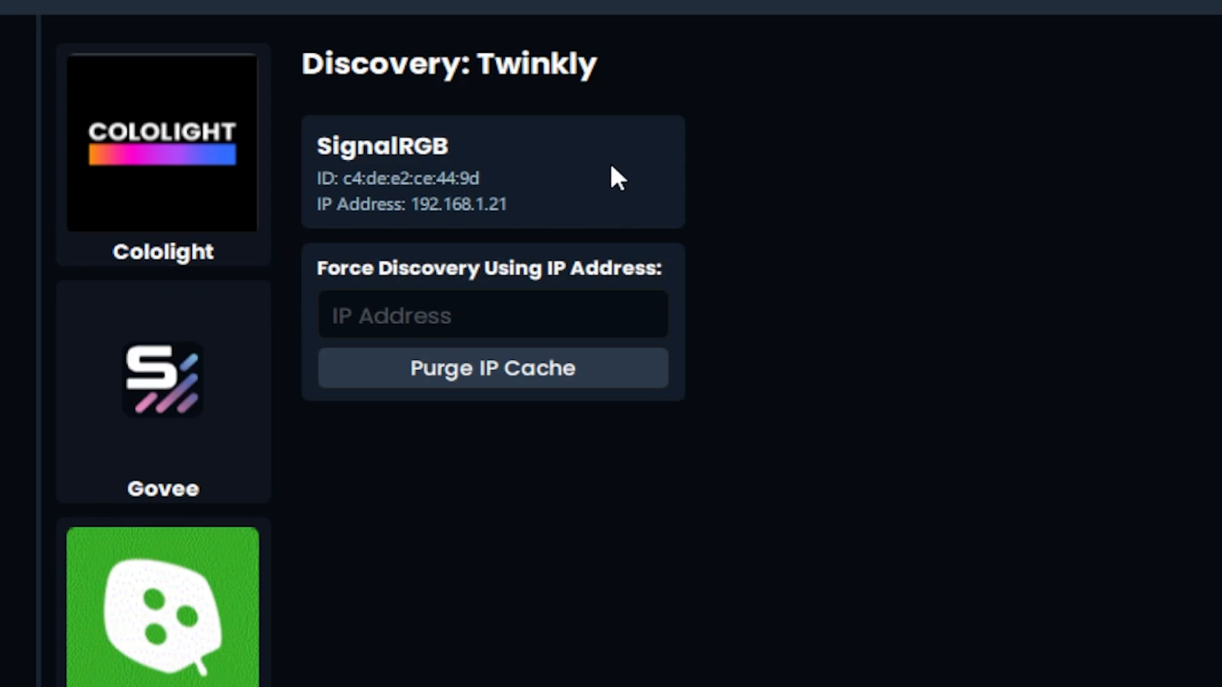
mouse_move(513, 177)
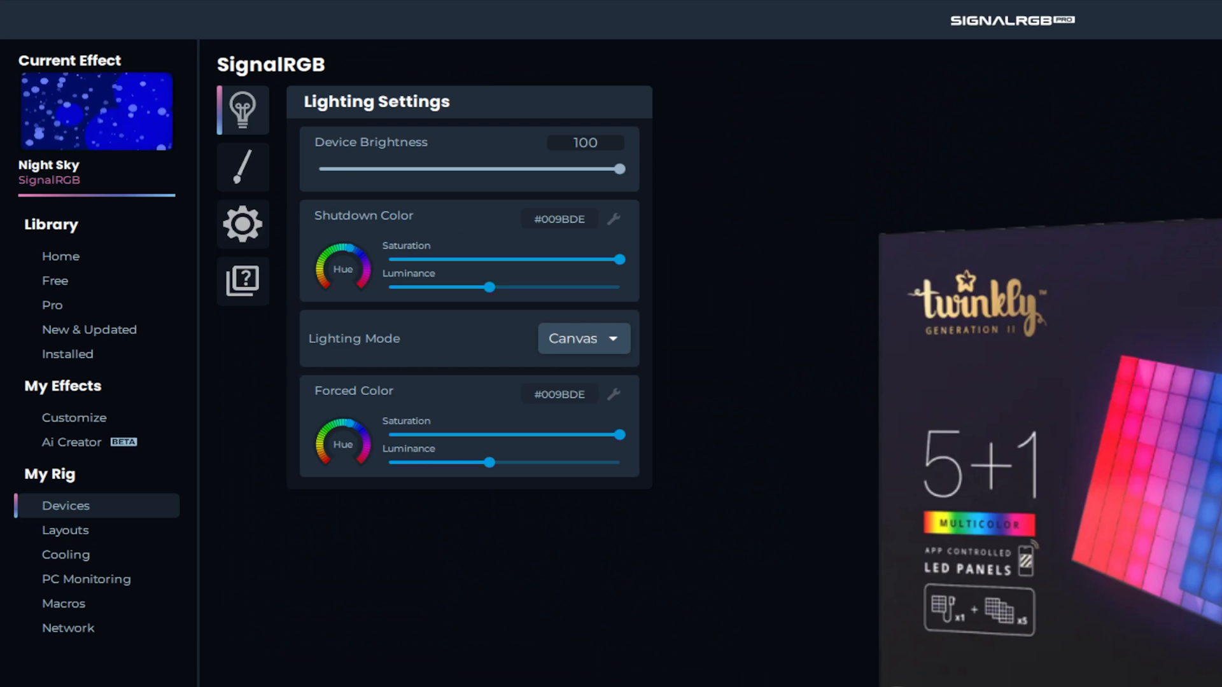
- Enable the Squares, set width scale to 10, and enlarge them on the layout canvas
click(242, 225)
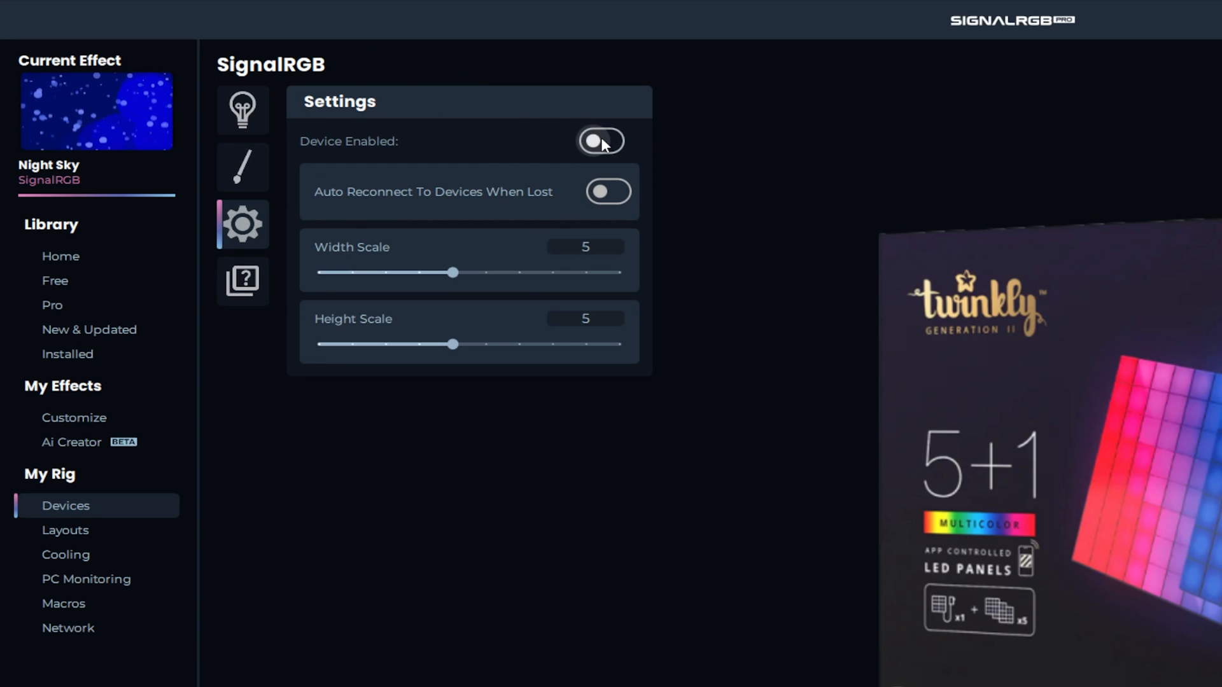
click(600, 142)
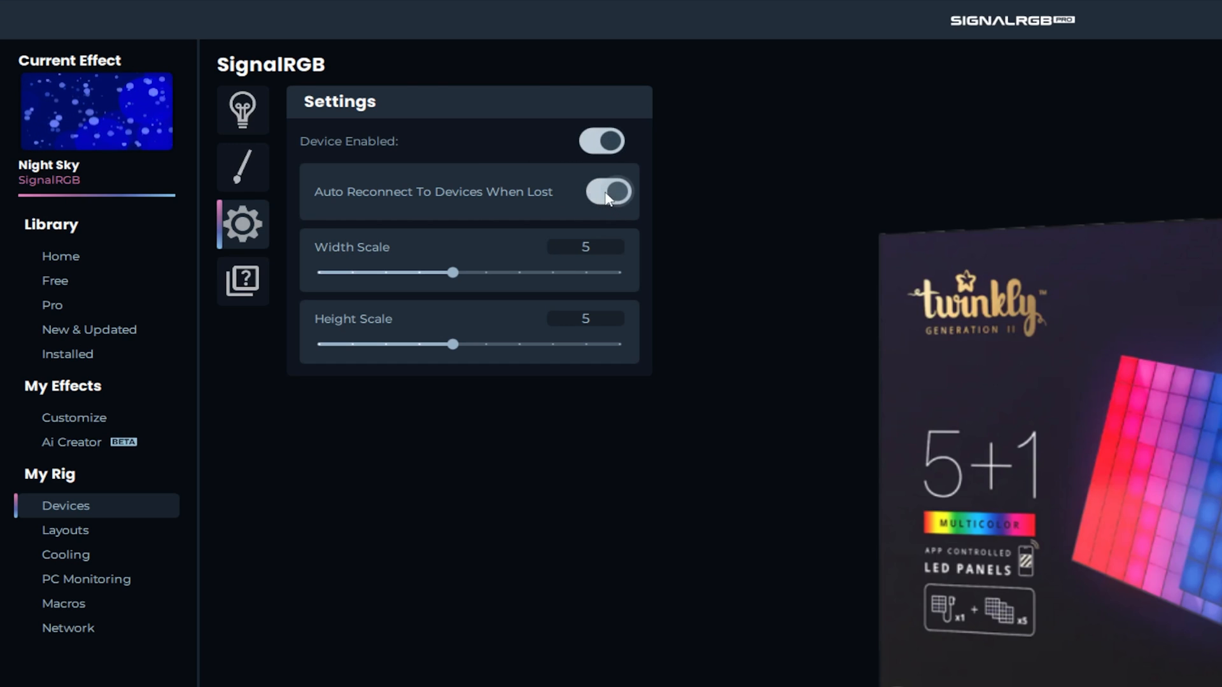
drag(455, 273, 384, 273)
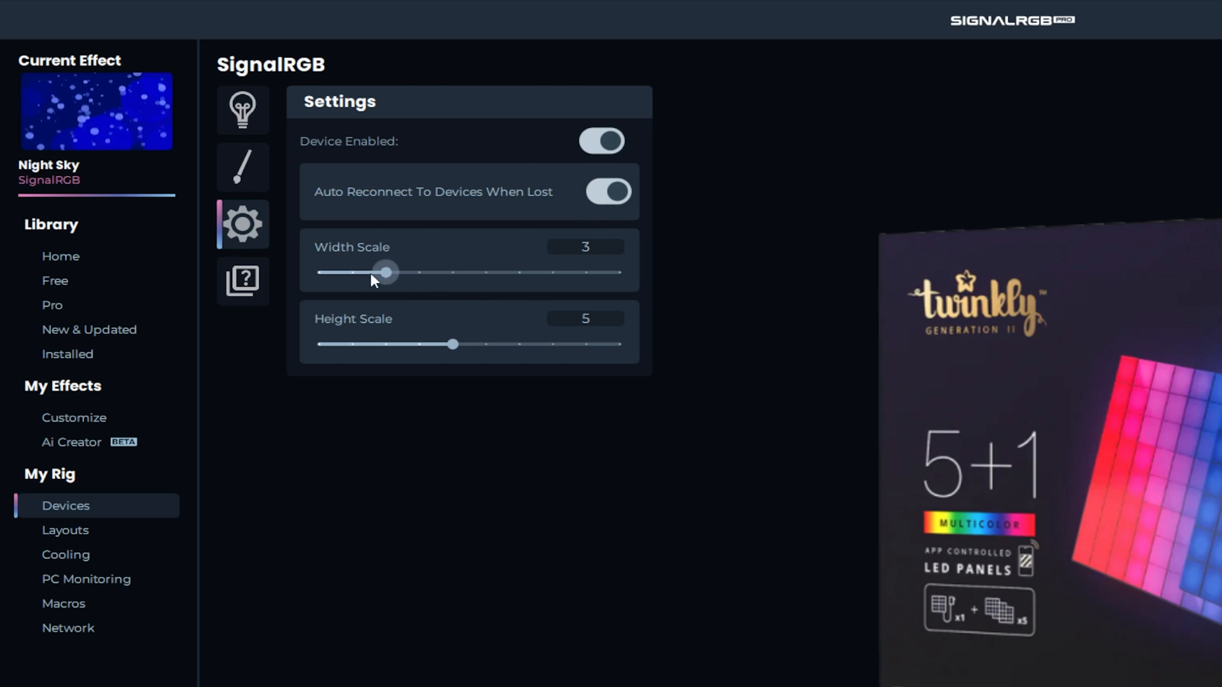
drag(384, 272, 483, 272)
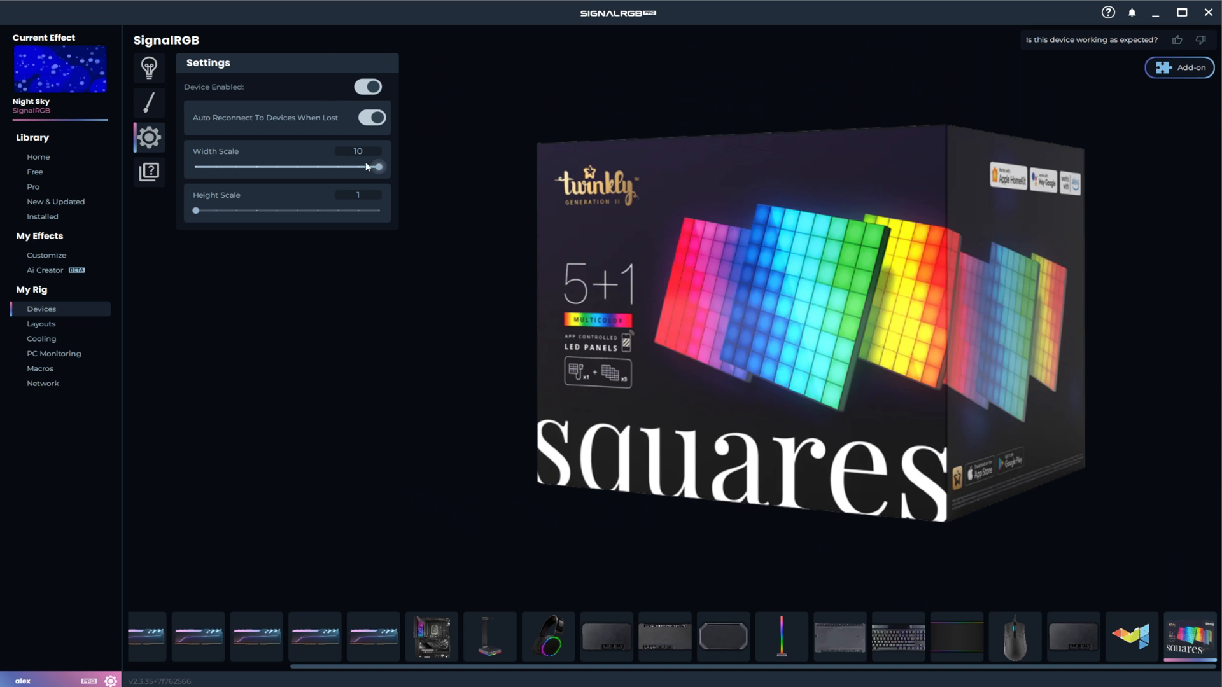
click(41, 324)
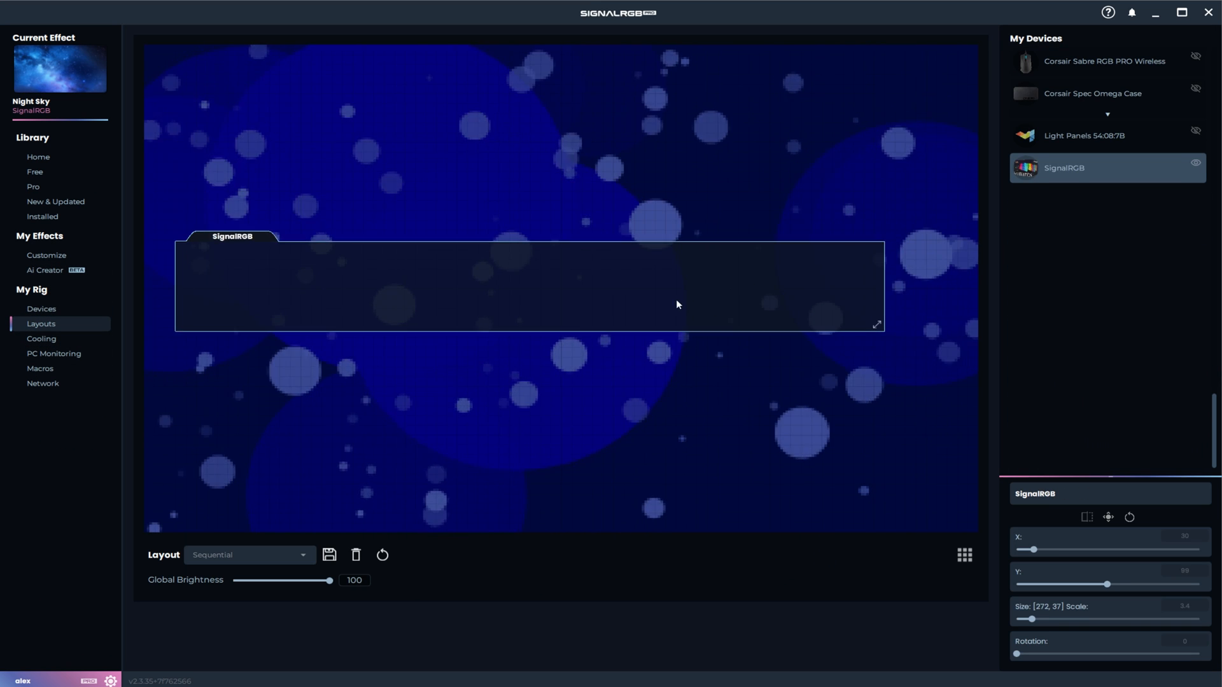
drag(1030, 618, 1036, 618)
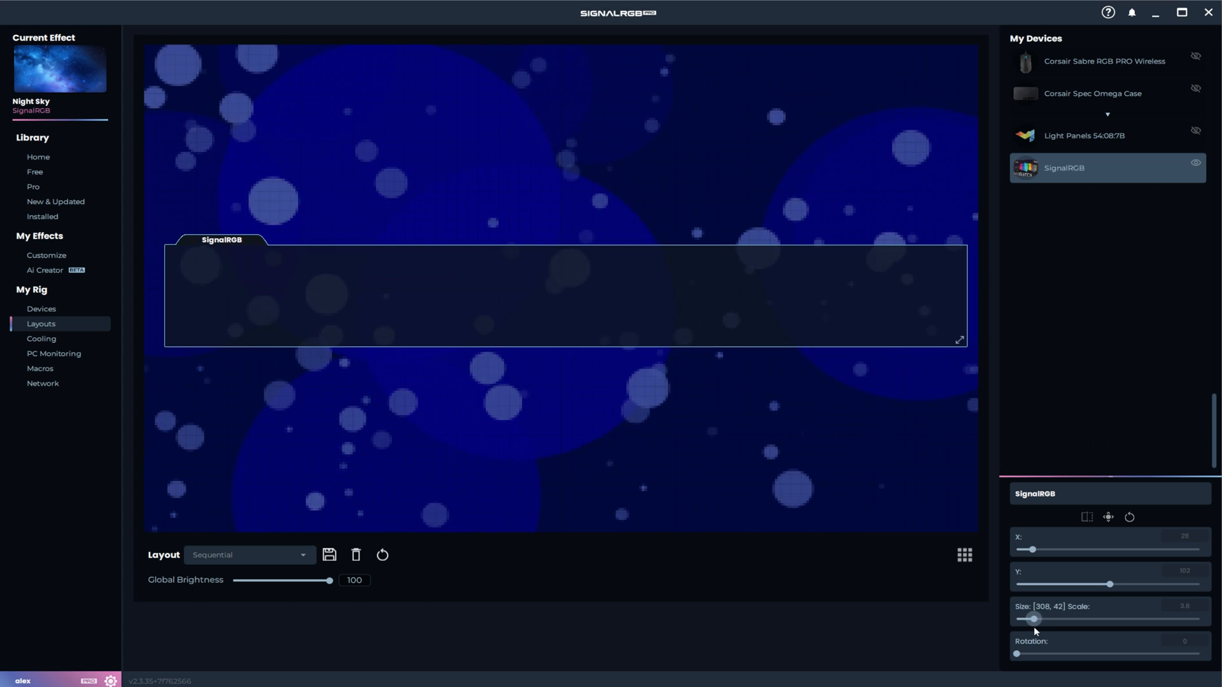